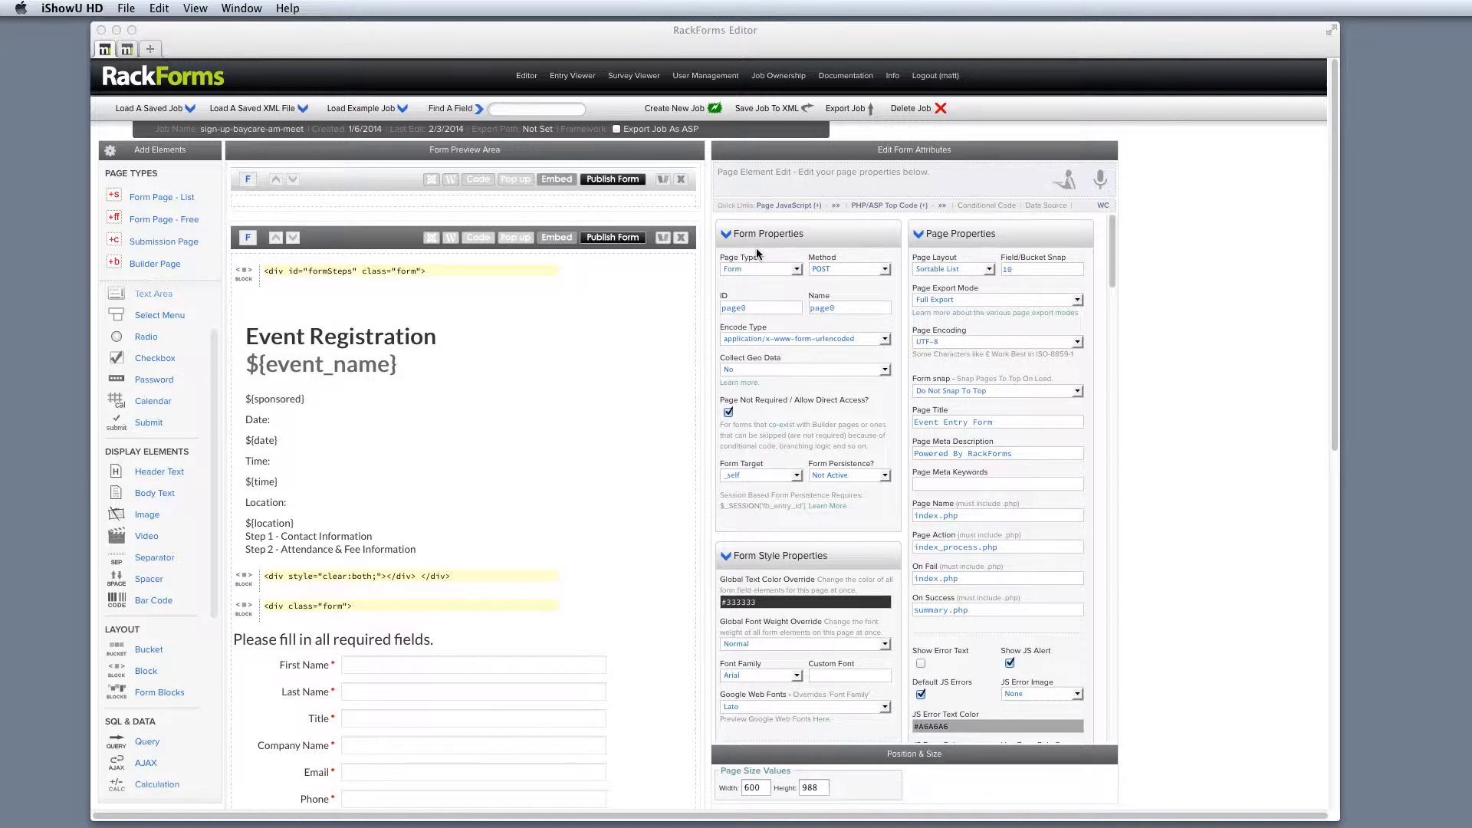
{"action": "mouse_move", "coordinate": [537, 462]}
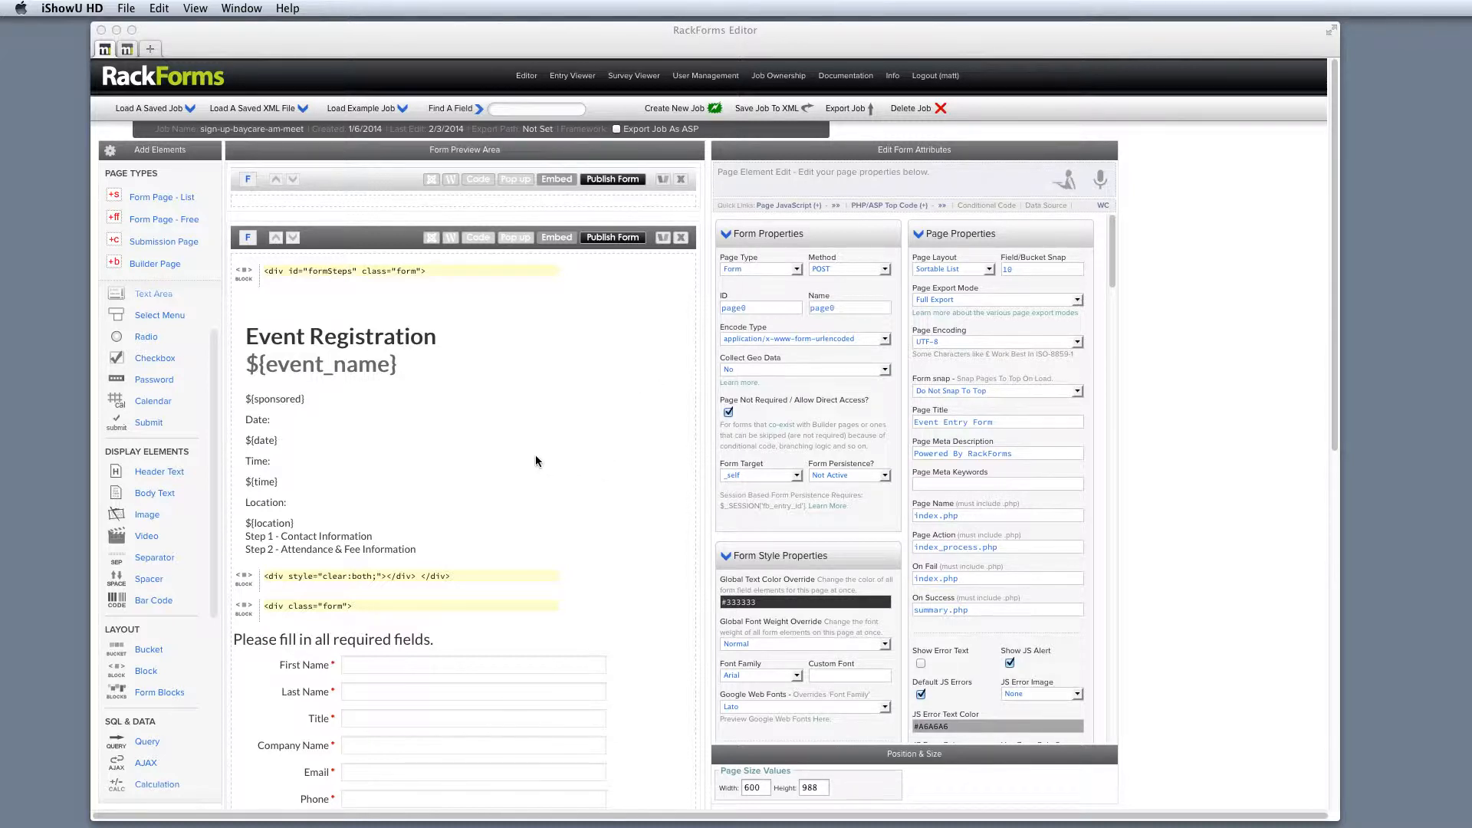
Scroll to the Event Registration body copy block holding the ${event_name} tokens.
{"action": "scroll", "scroll_direction": "down", "scroll_amount": 3}
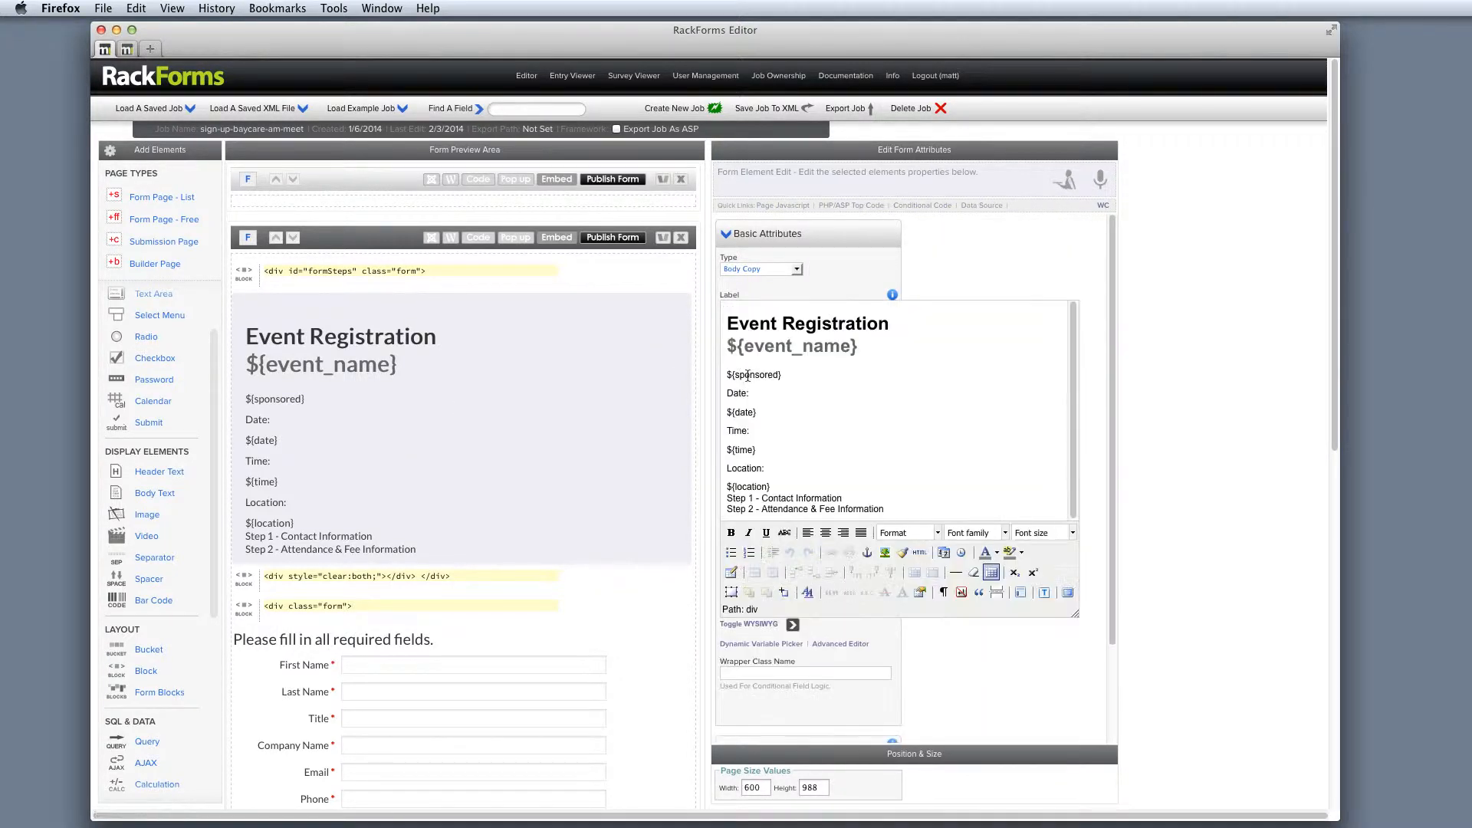
{"action": "double_click", "coordinate": [741, 411]}
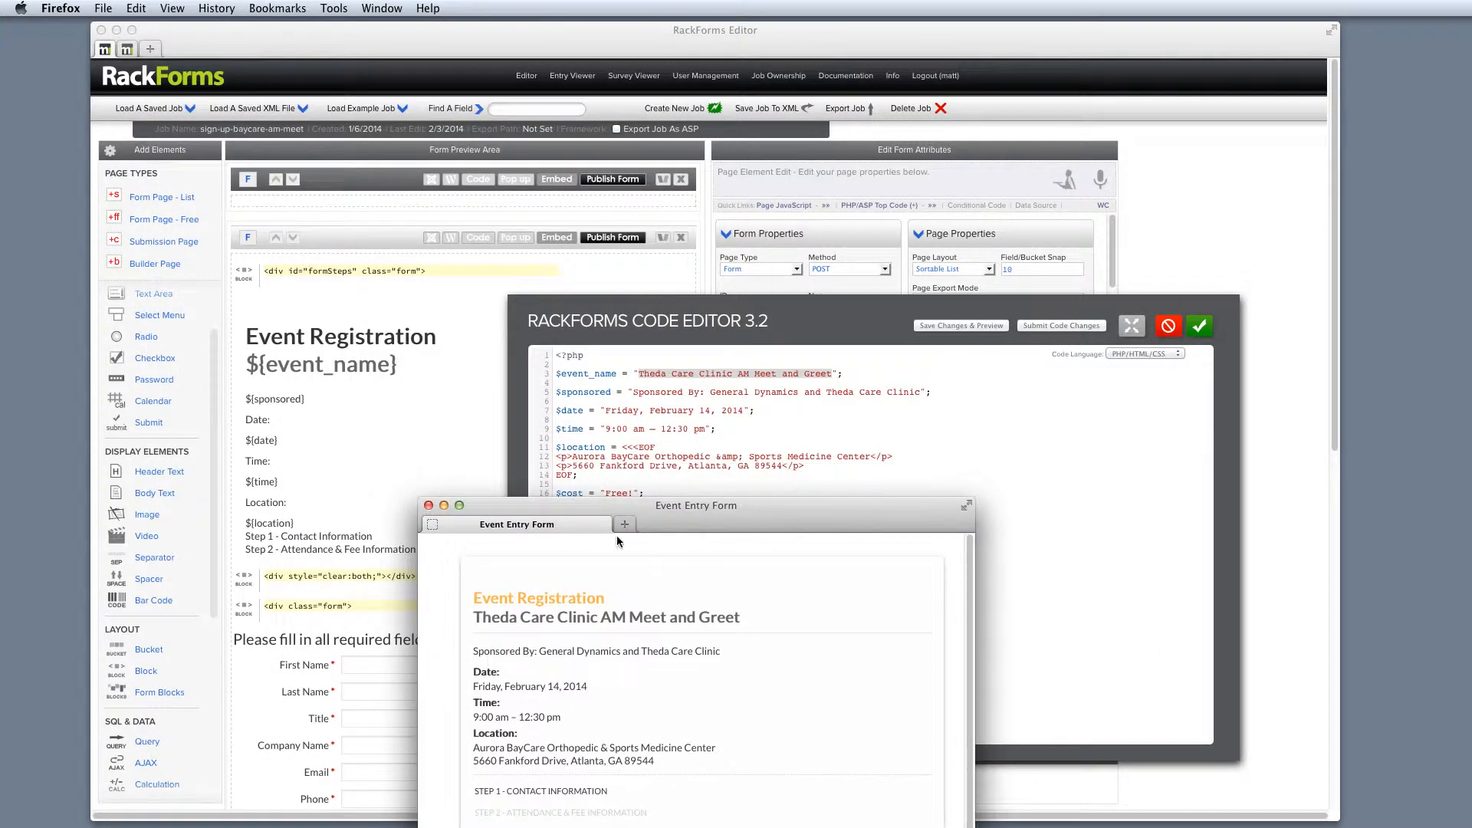
{"action": "mouse_move", "coordinate": [643, 575]}
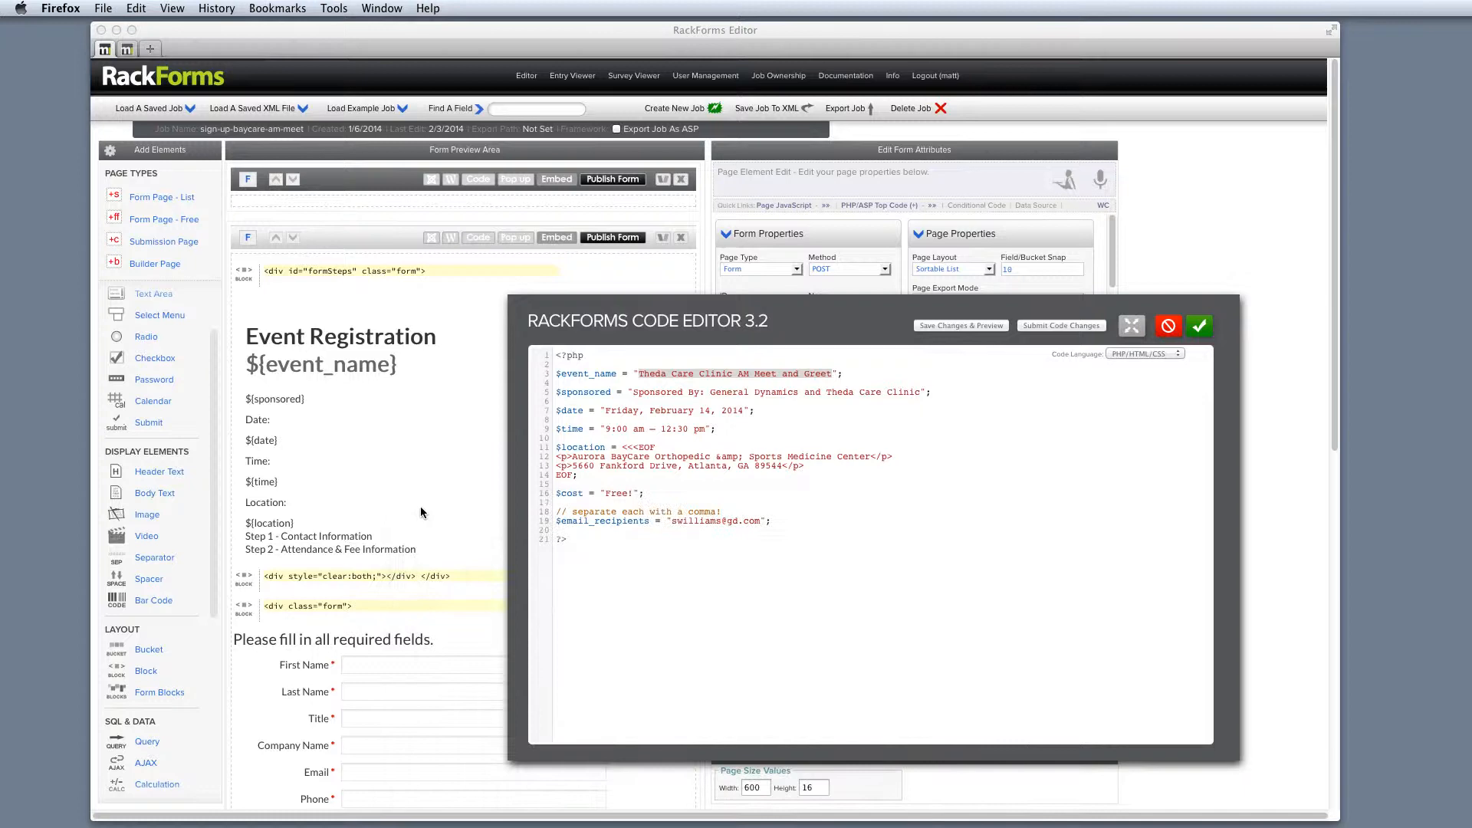
Close the code editor holding the $event_name, $date and $cost values and return to the form.
{"action": "left_click", "coordinate": [1199, 325]}
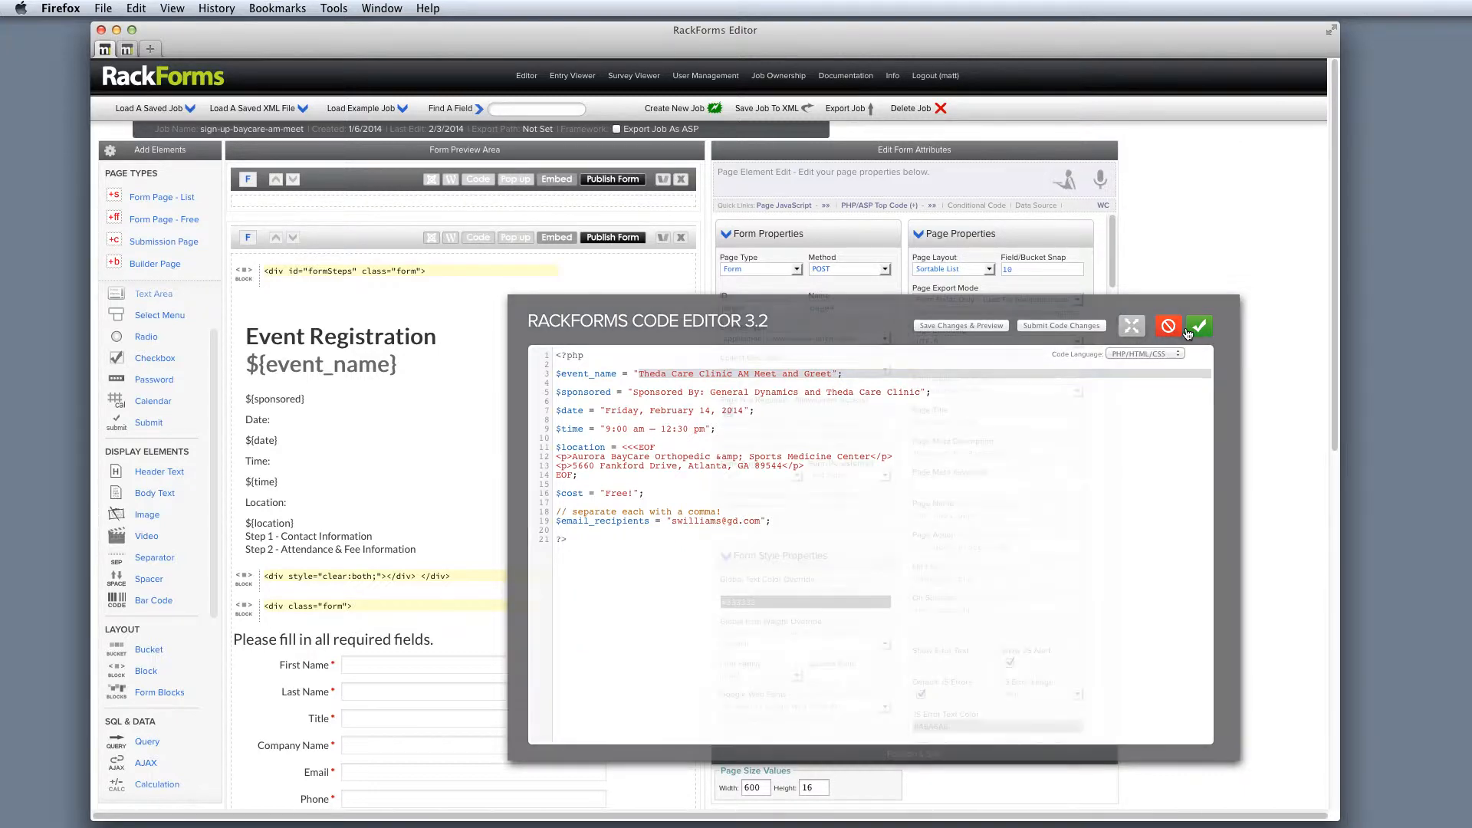
{"action": "left_click", "coordinate": [1198, 325]}
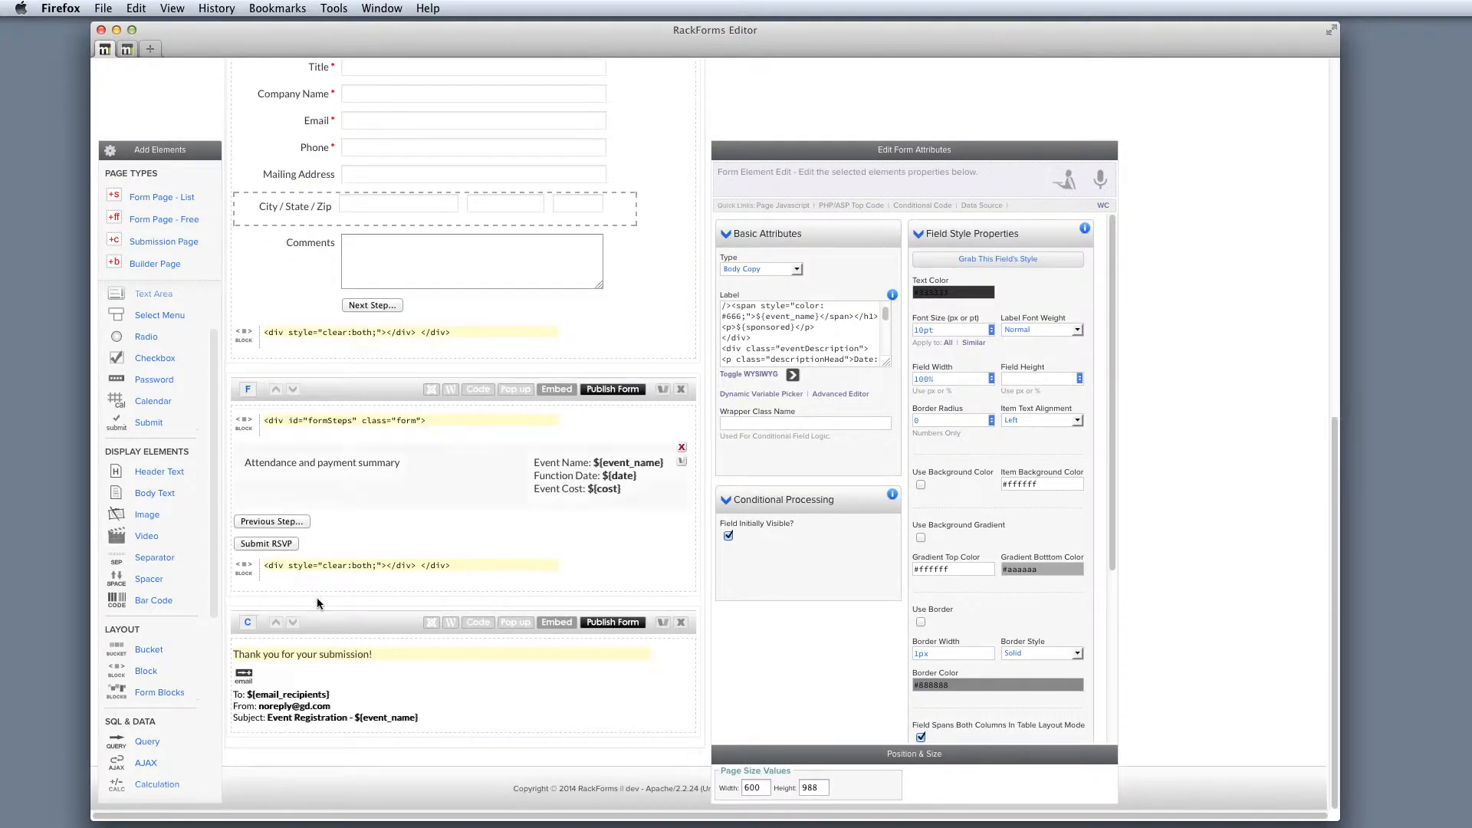